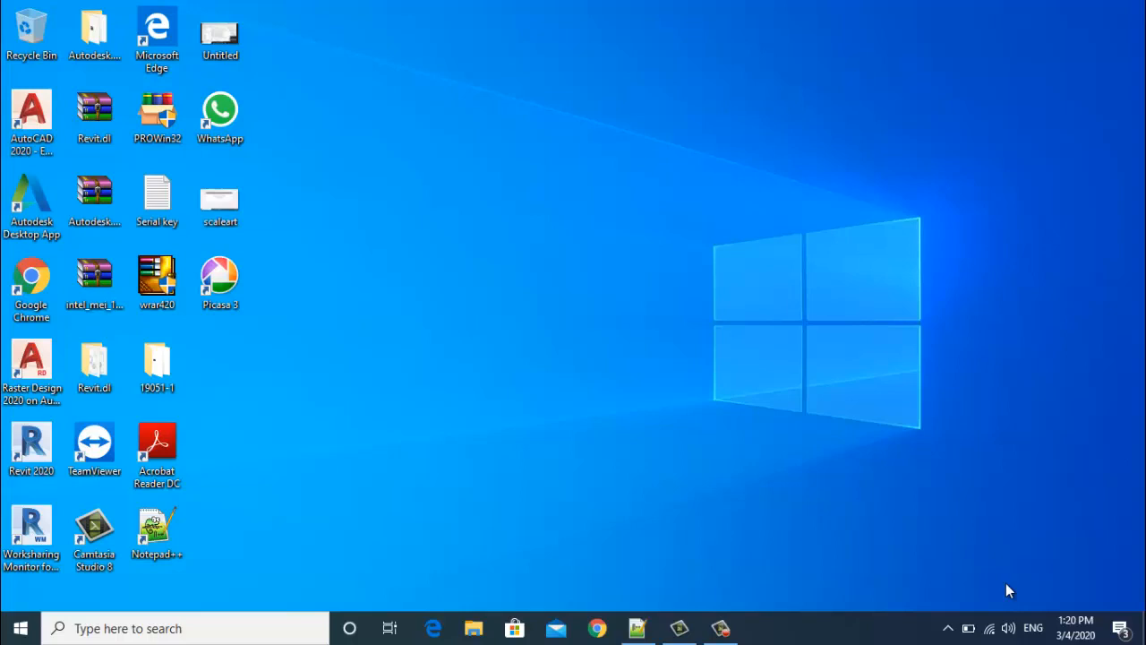
mouse_move(730, 586)
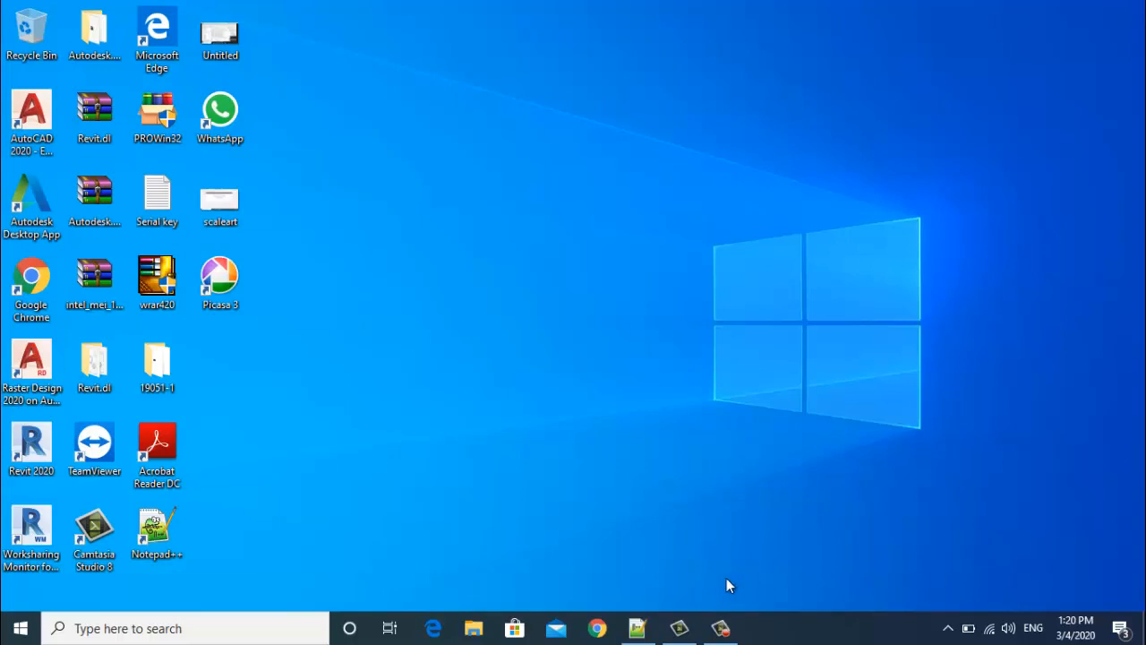
mouse_move(649, 495)
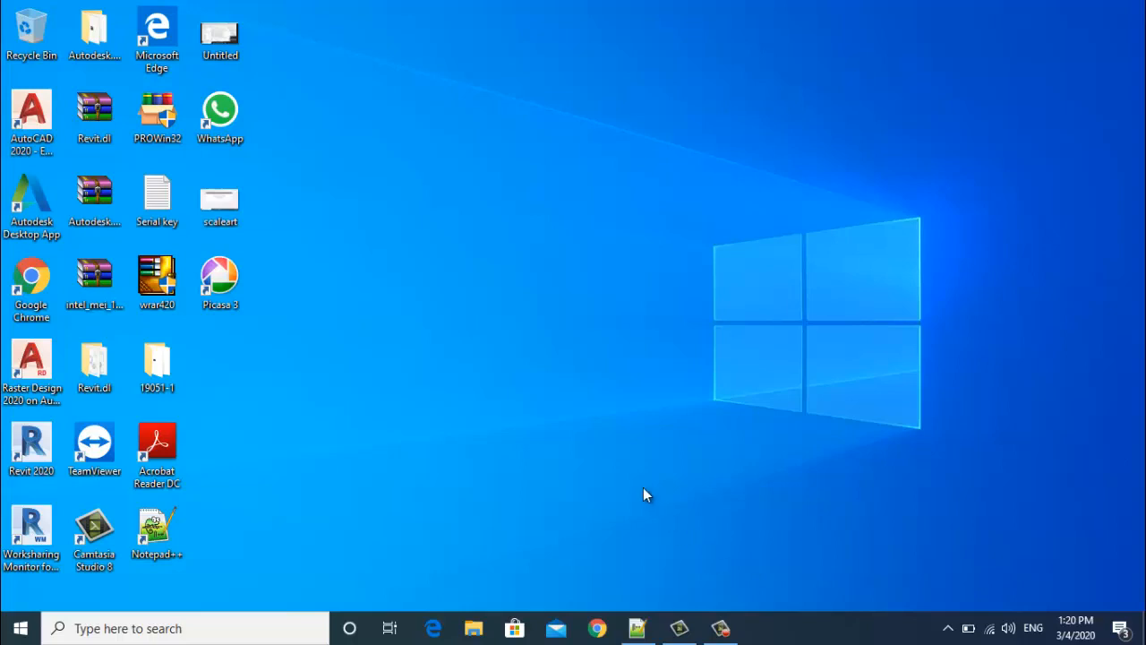
mouse_move(623, 469)
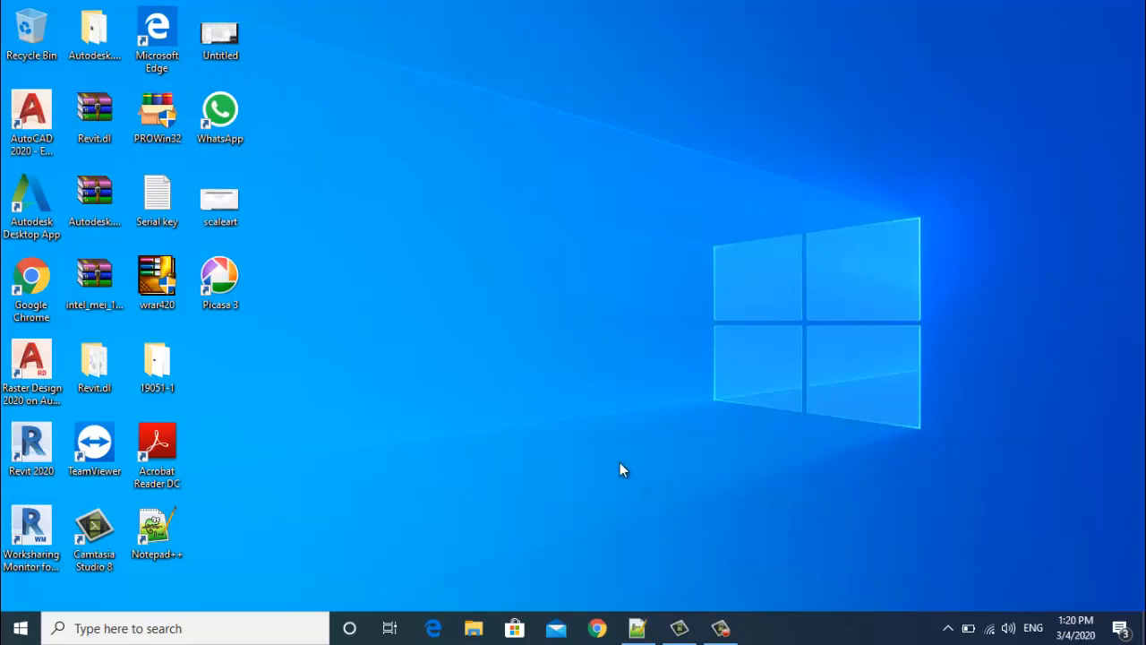
mouse_move(630, 487)
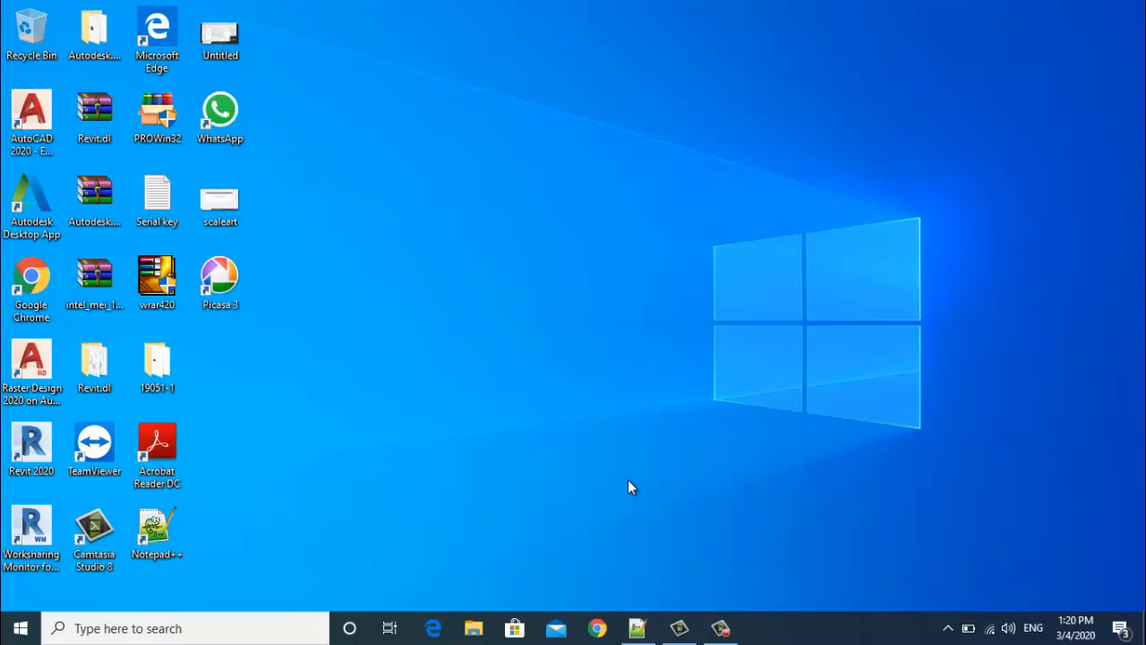
mouse_move(574, 578)
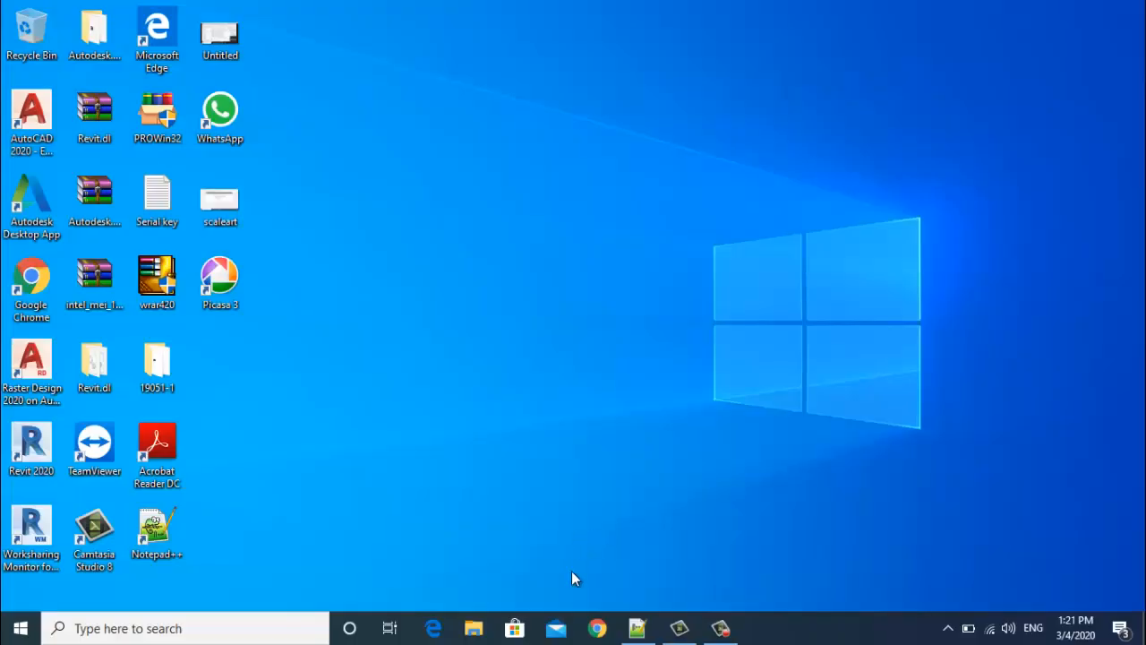
mouse_move(230, 609)
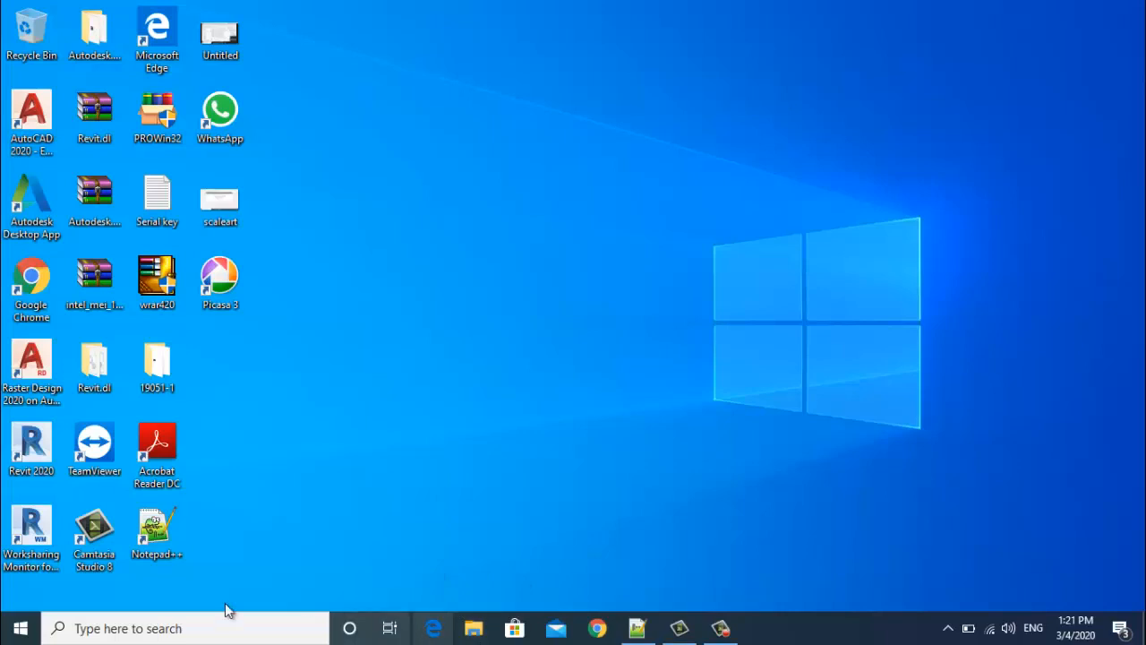
Find Control Panel via taskbar search and list installed programs, showing JDK 13.0.2.
type("control Panel")
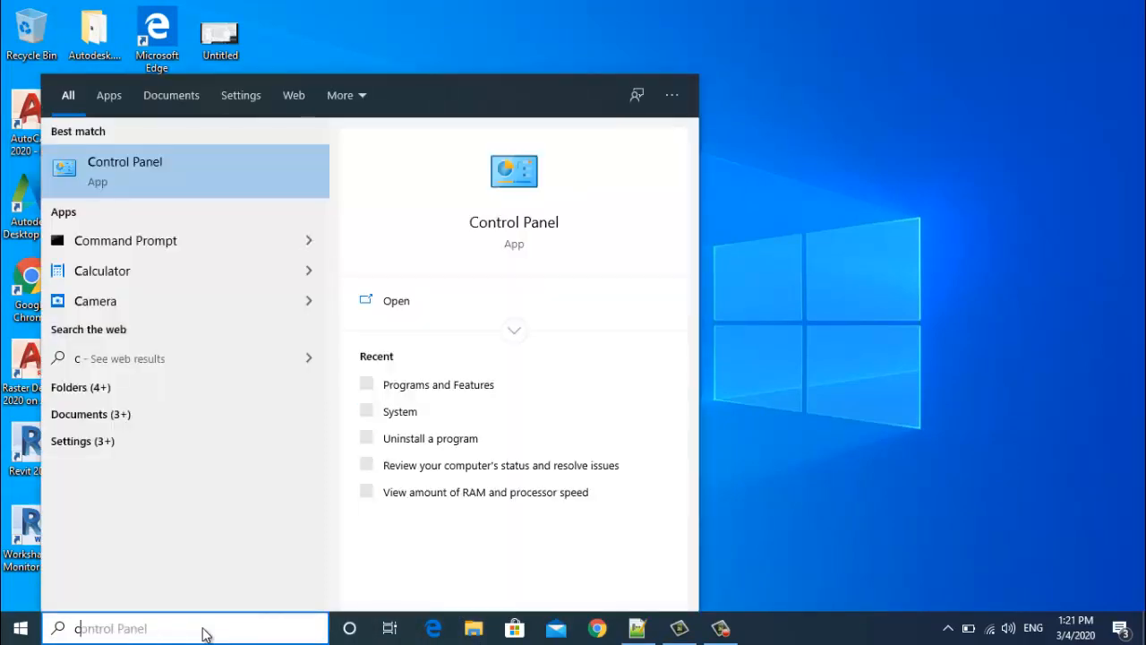
type("ontr")
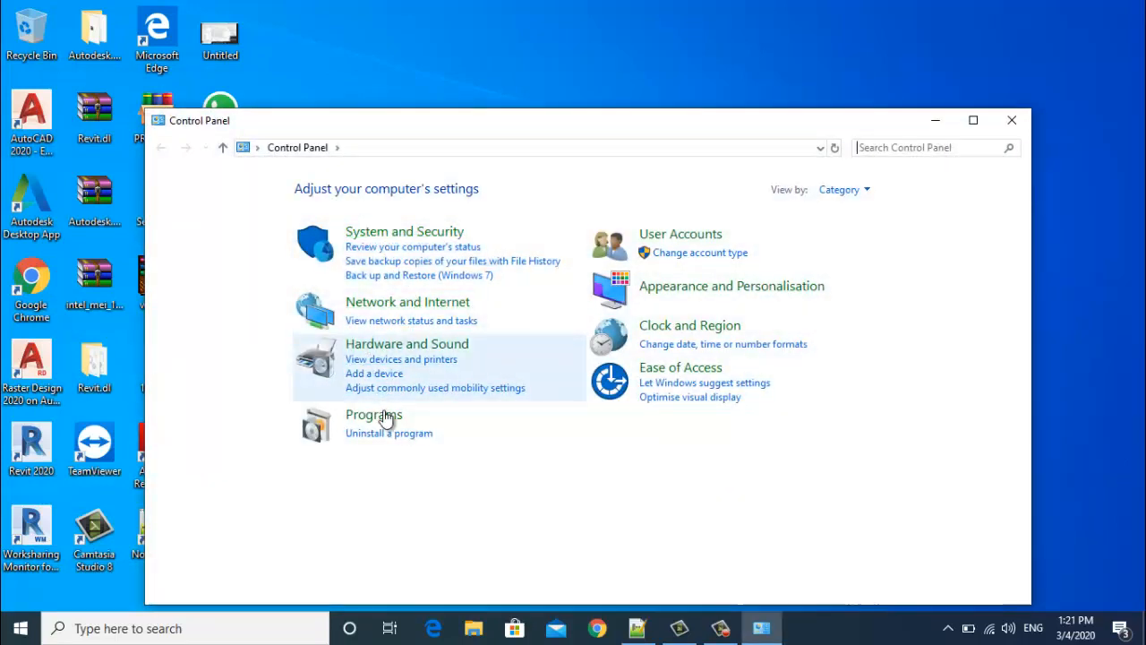
left_click(372, 414)
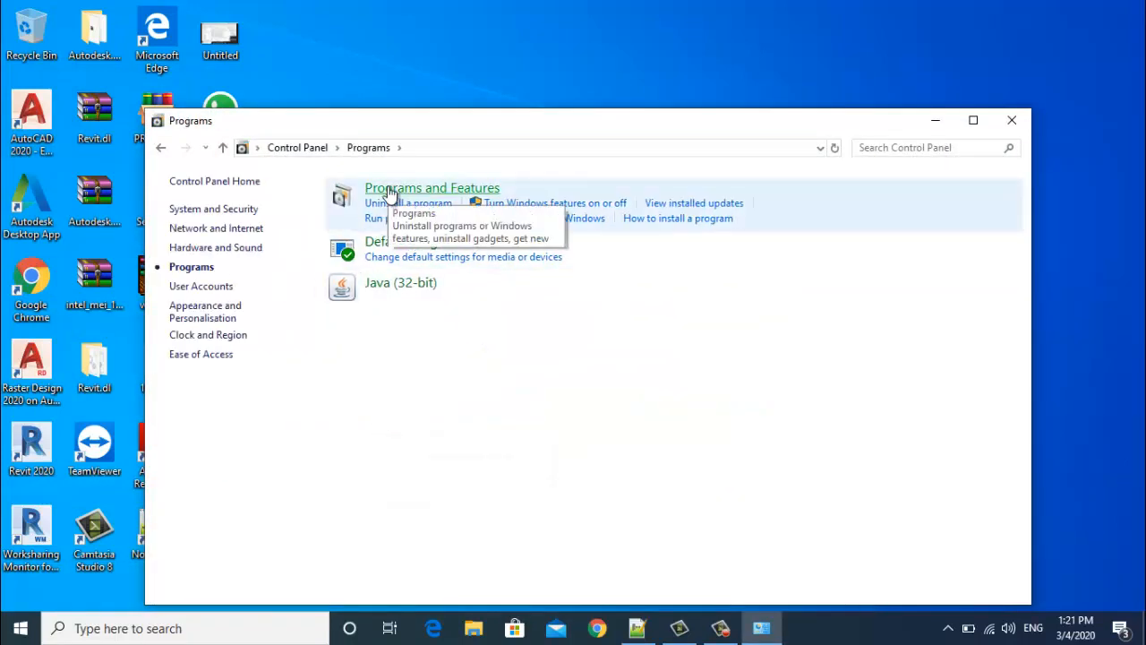
left_click(432, 188)
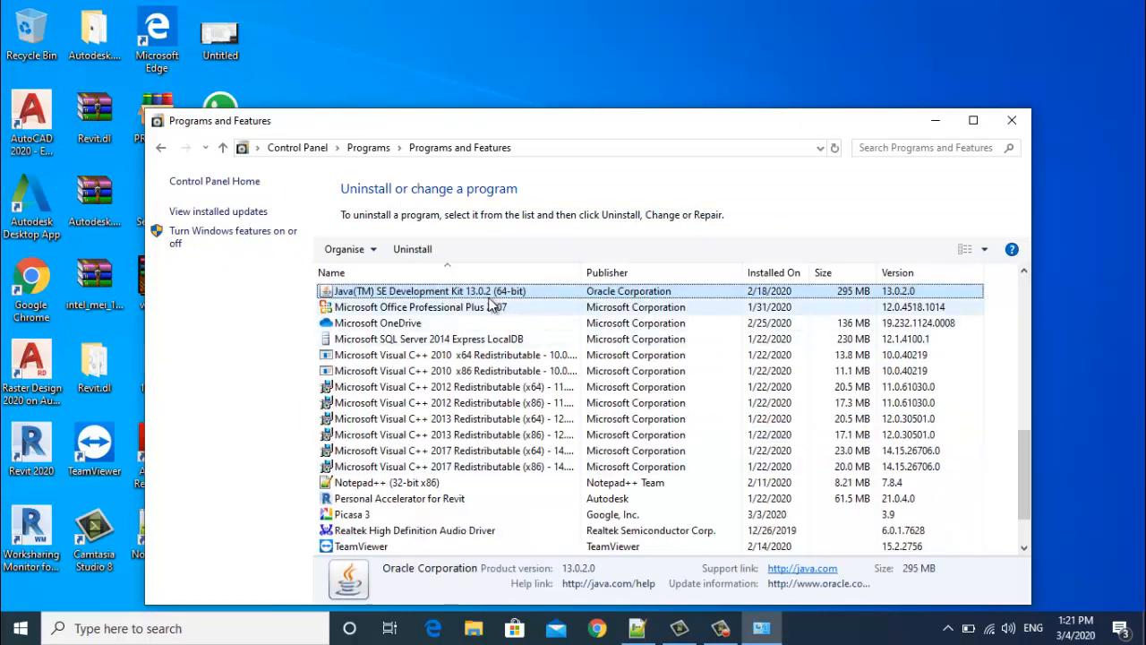
mouse_move(448, 290)
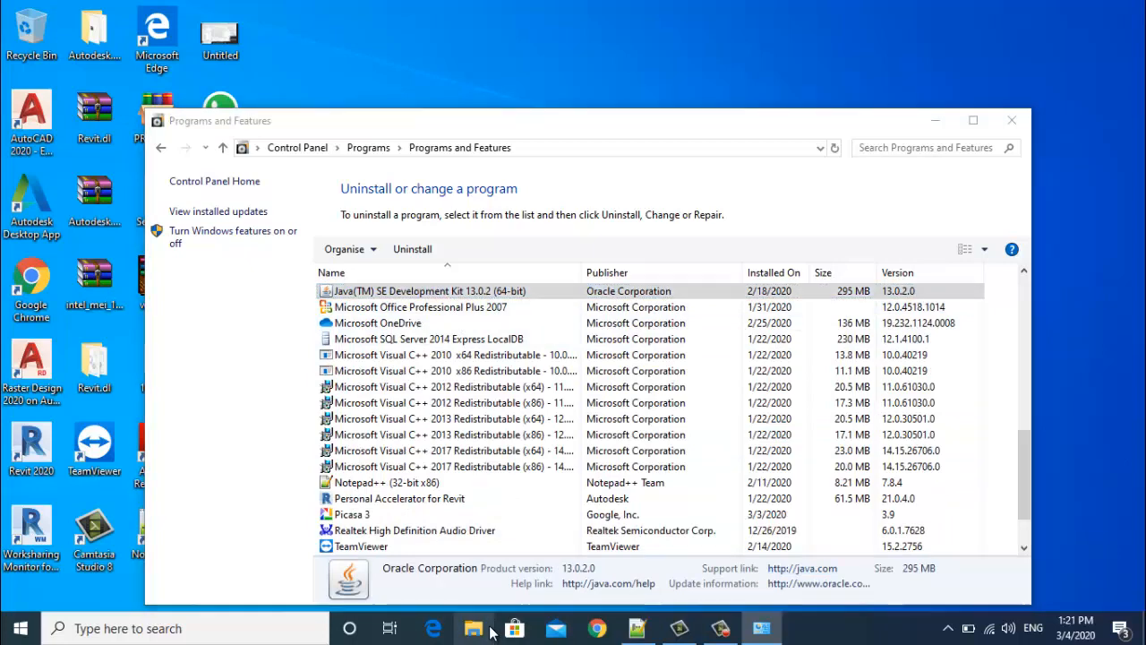
Browse File Explorer to C:\Program Files to check the Java folder.
left_click(472, 627)
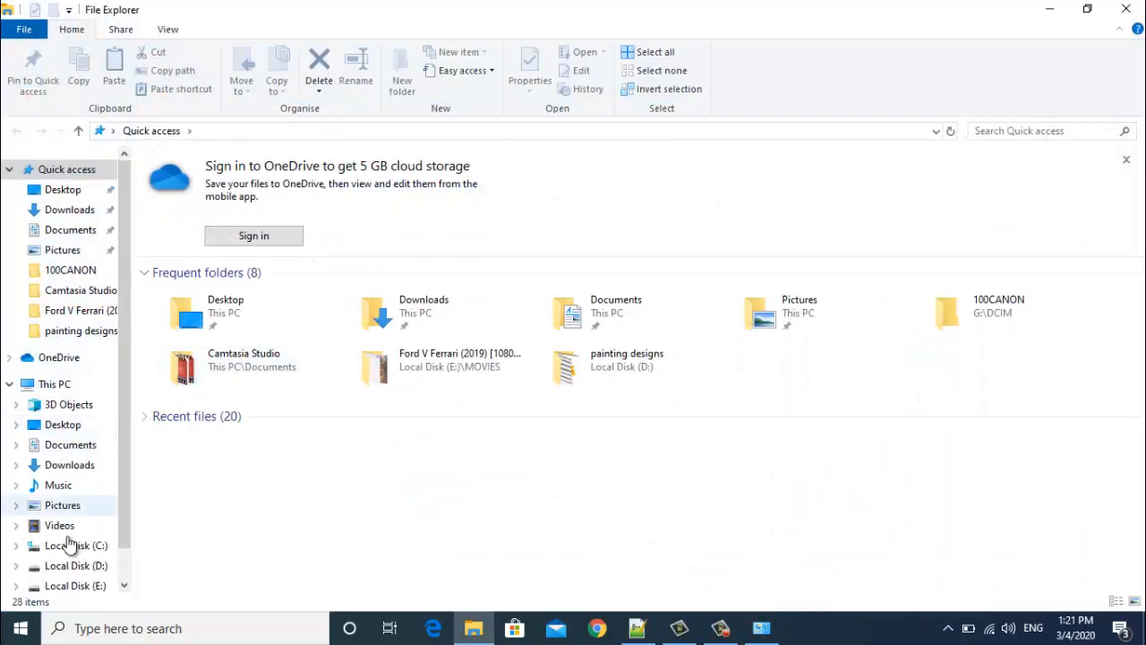
left_click(75, 545)
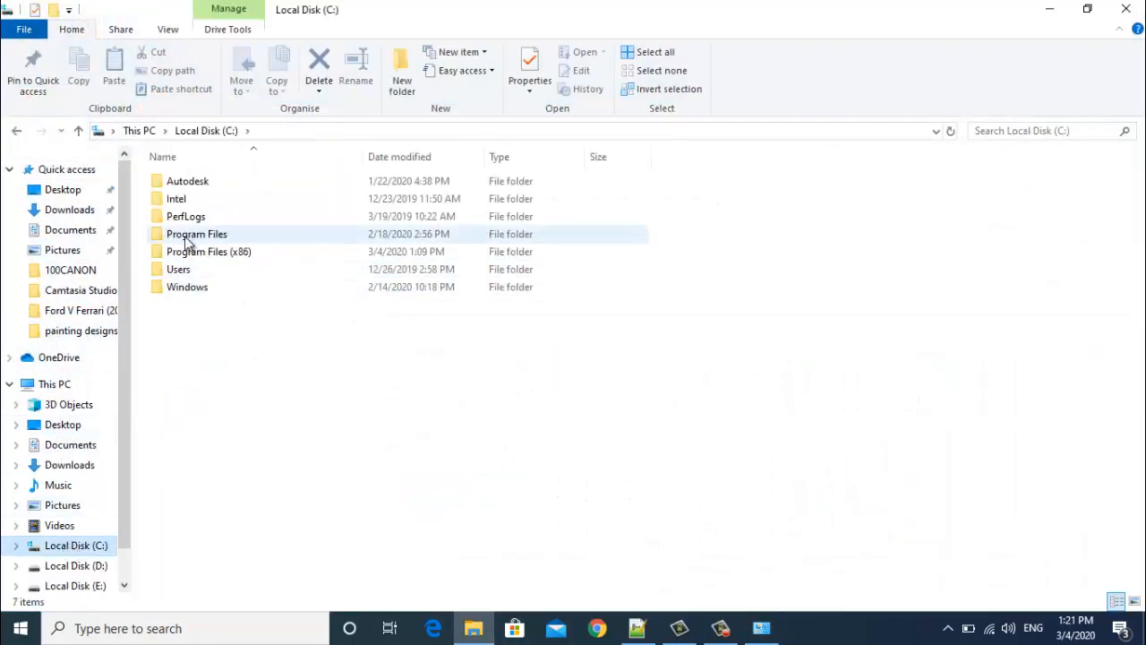
double_click(197, 233)
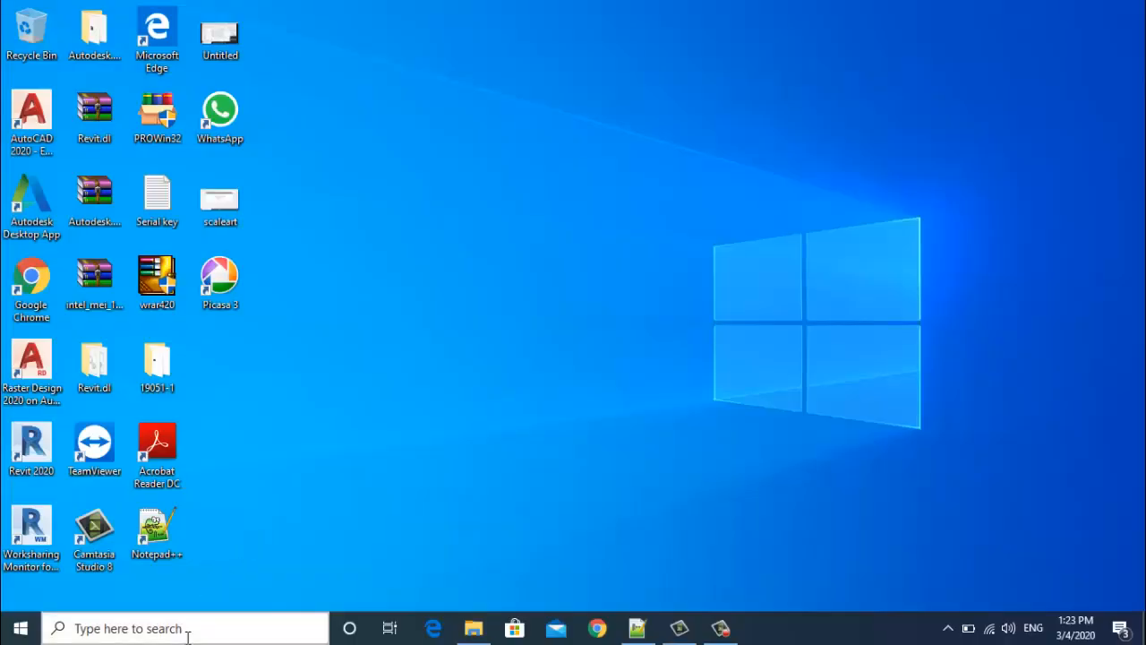
Reach Environment Variables from advanced system settings and select the system Path variable.
type("advanced")
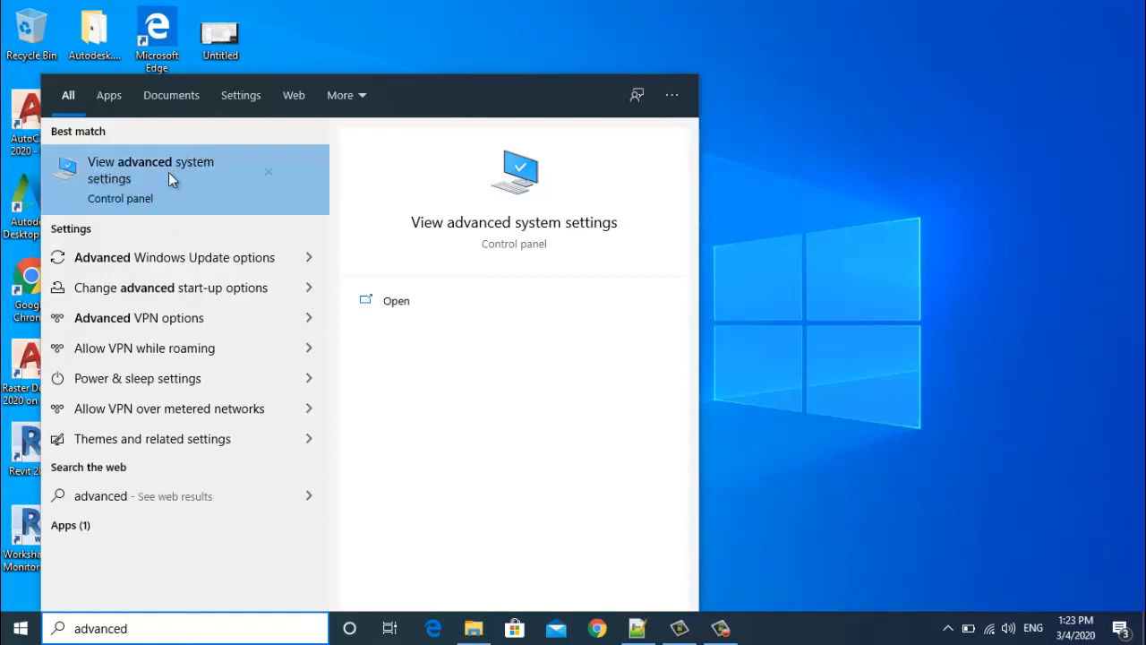
left_click(151, 170)
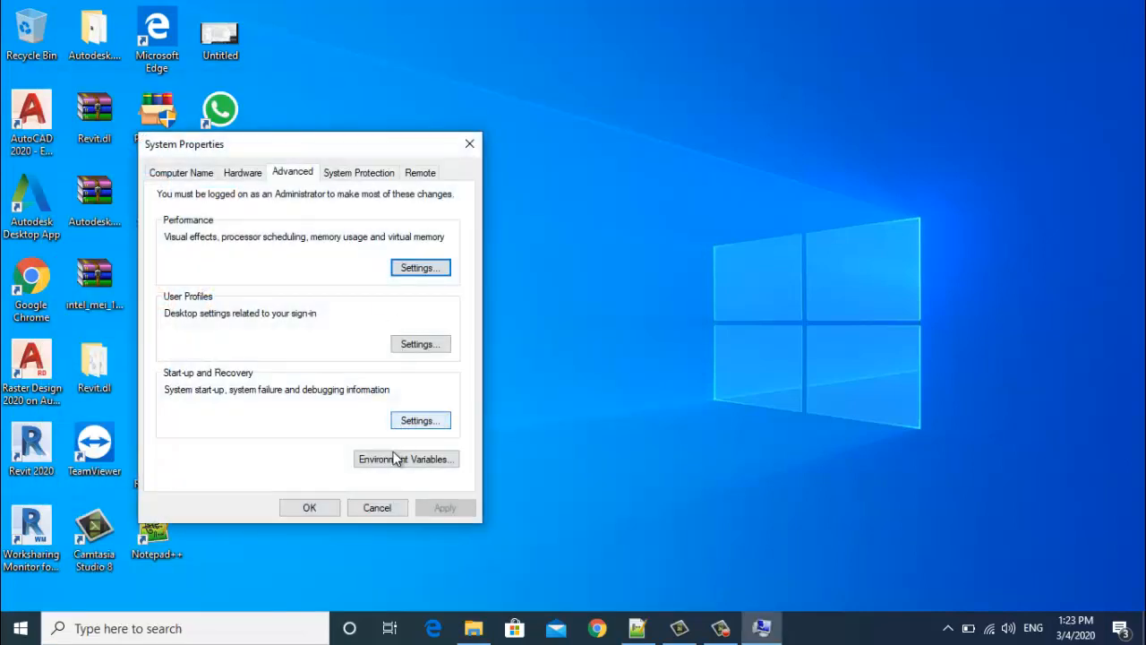
left_click(405, 459)
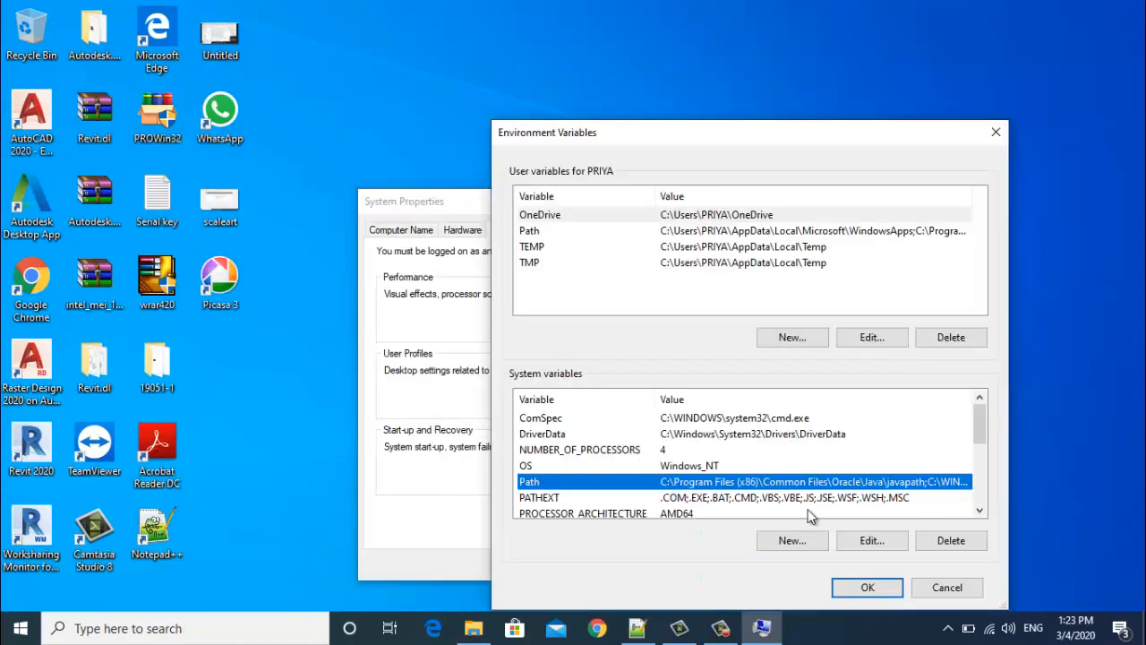
left_click(870, 541)
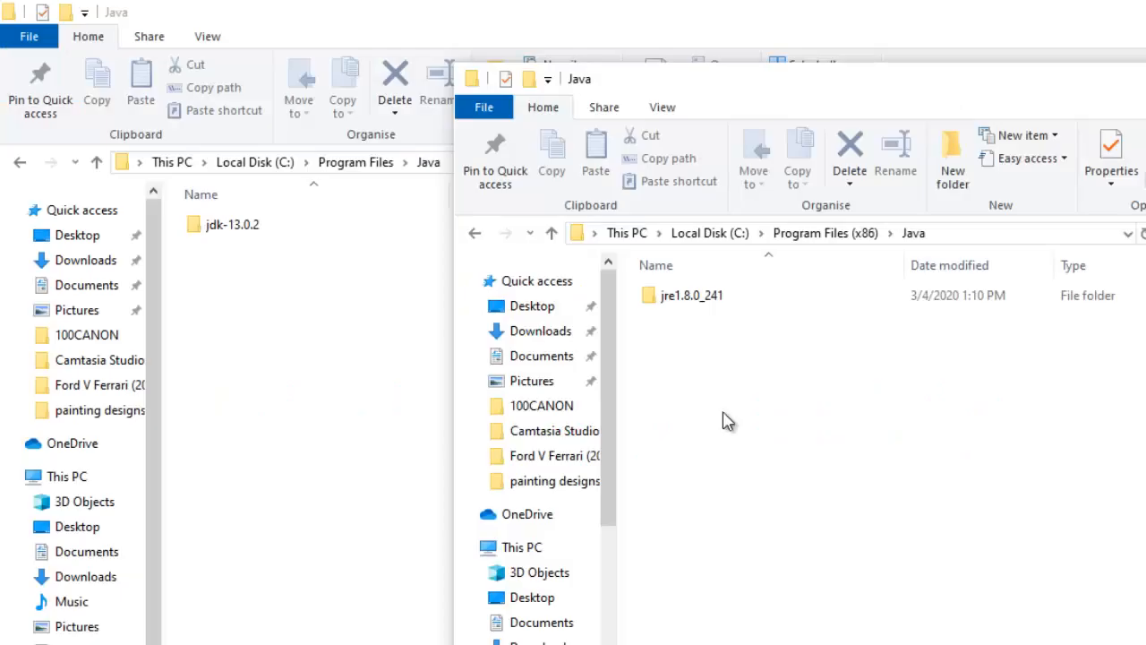
mouse_move(733, 319)
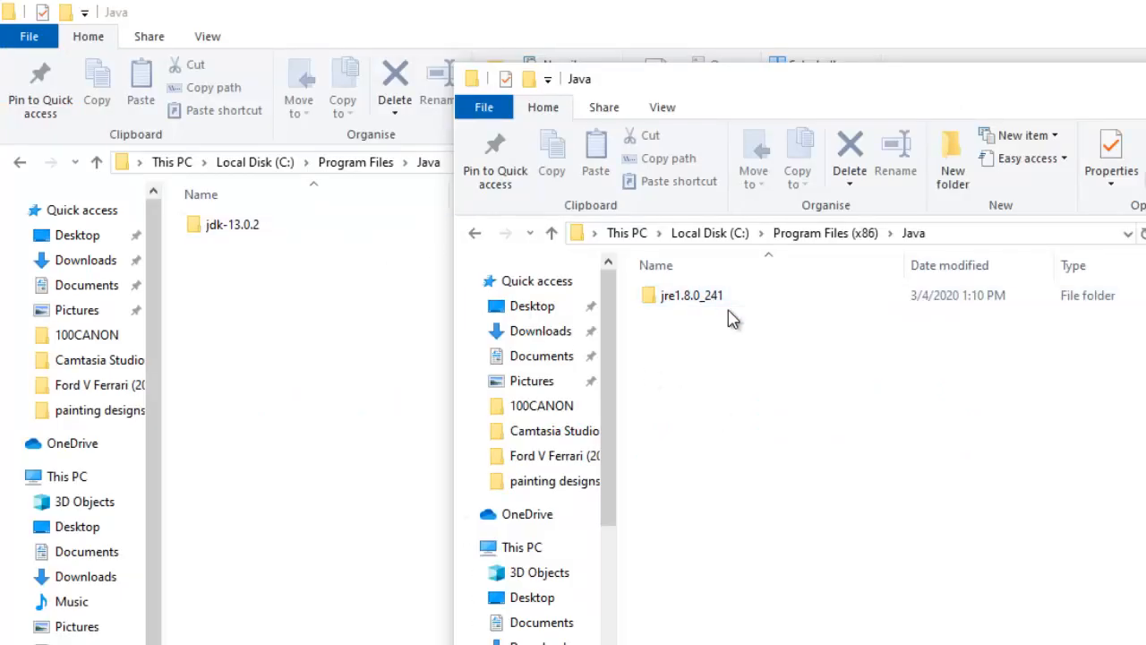
mouse_move(717, 344)
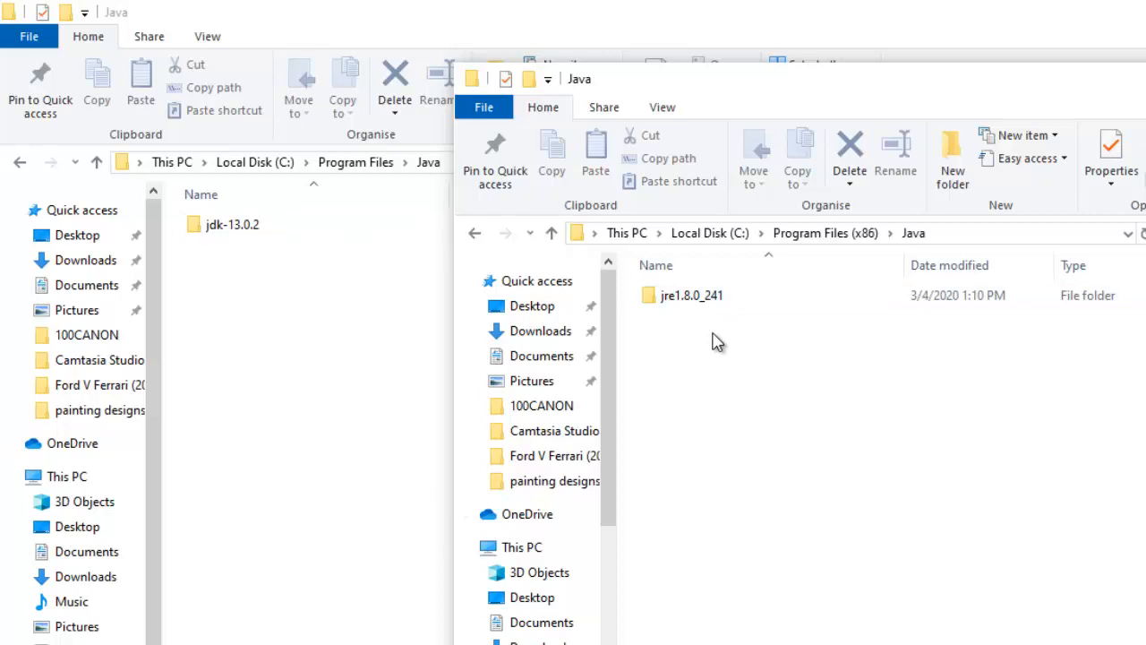
Inspect the jre1.8.0_241 and jdk-13.0.2 folders under C:\Program Files\Java.
left_click(692, 294)
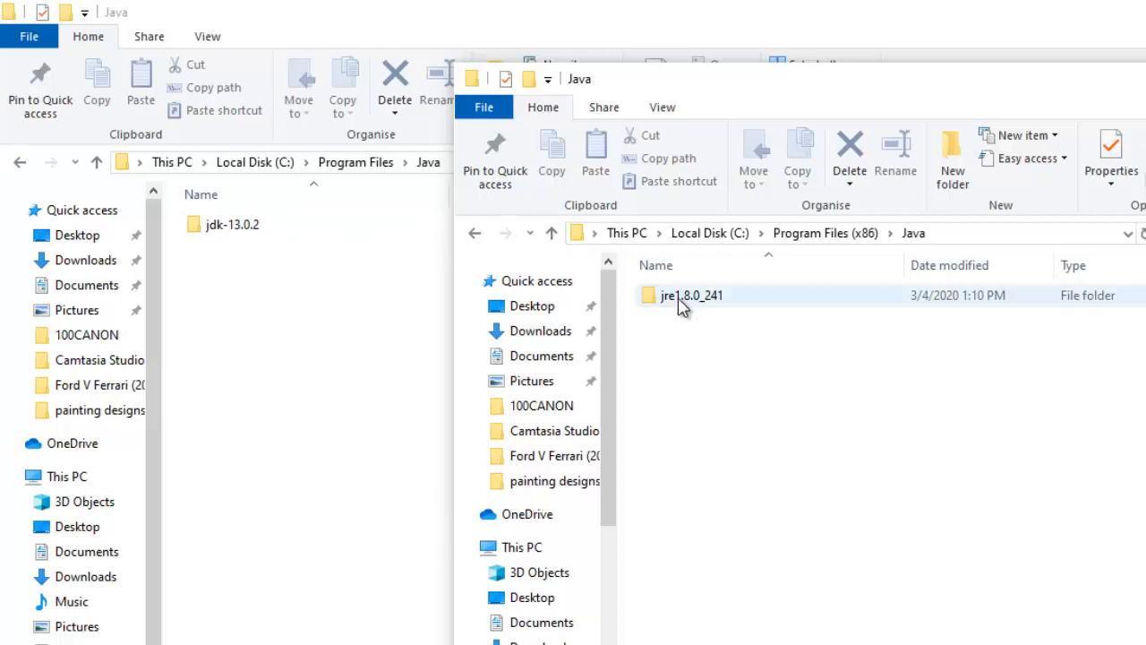
double_click(691, 293)
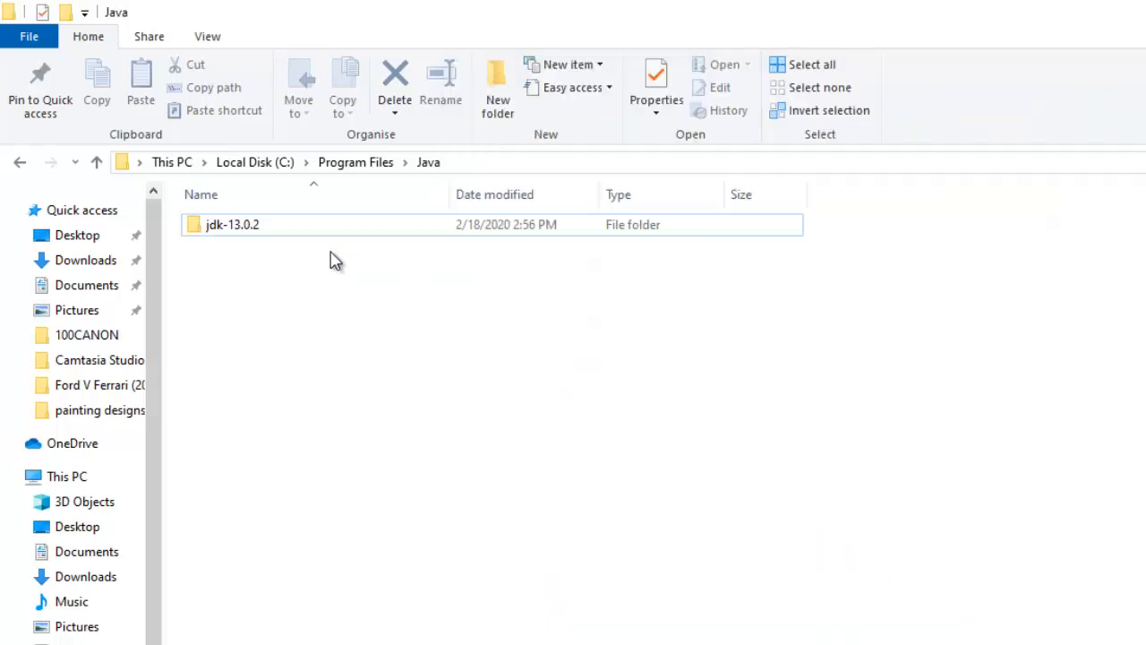
double_click(232, 224)
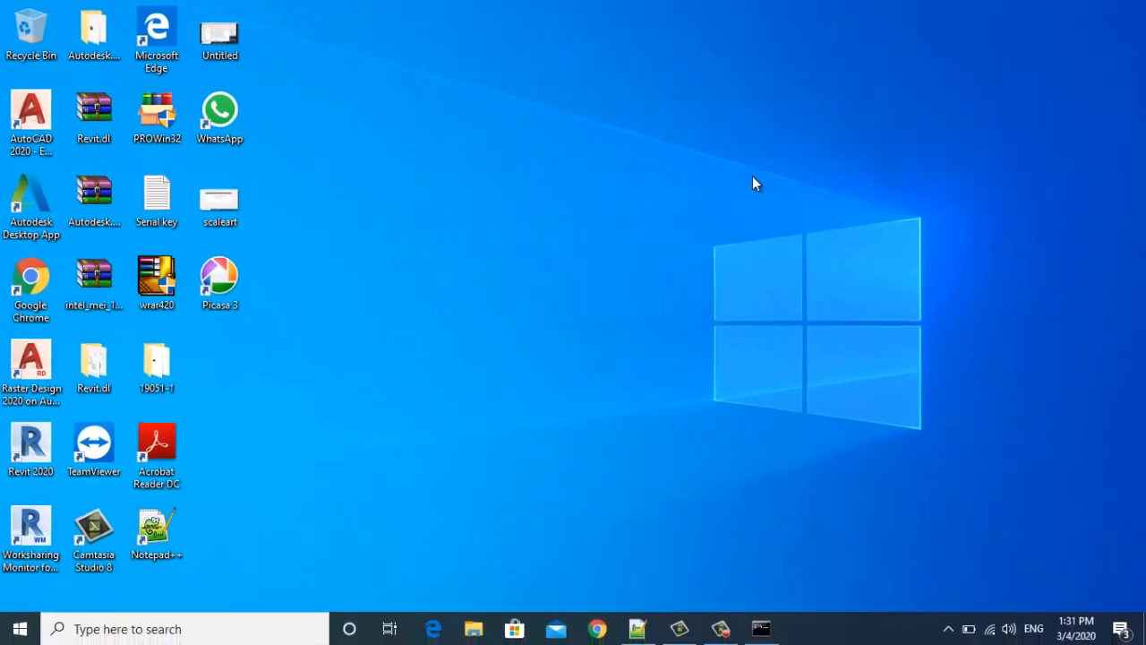
Review the 'javac is not recognized' error in Command Prompt, close it, and search 'advanced' again.
left_click(759, 627)
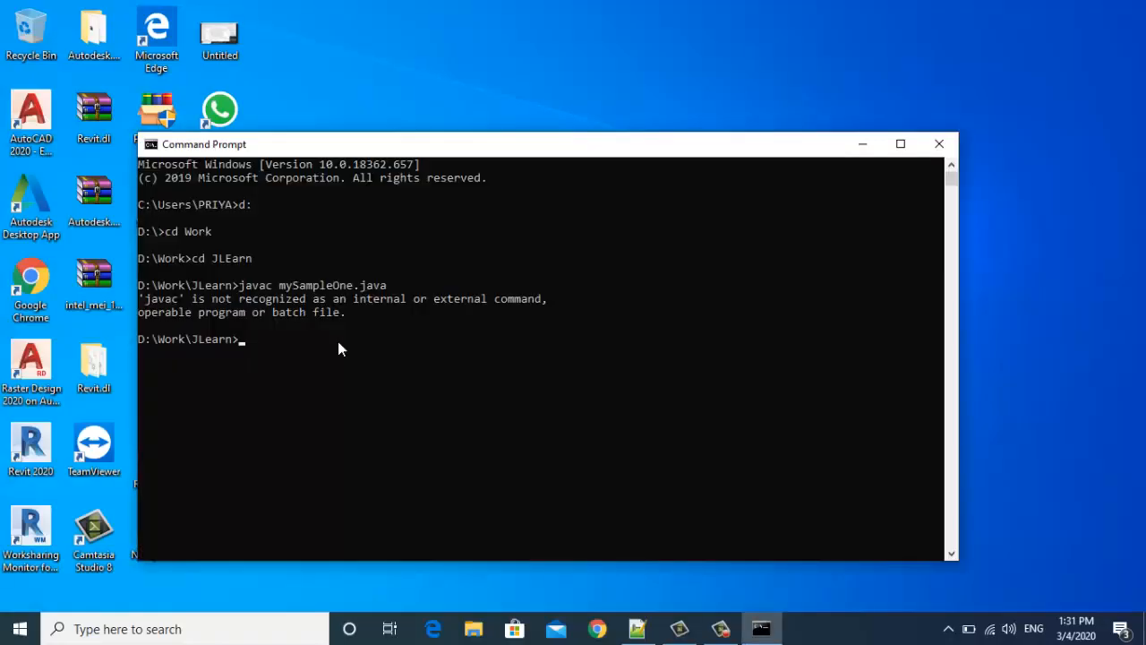
mouse_move(369, 376)
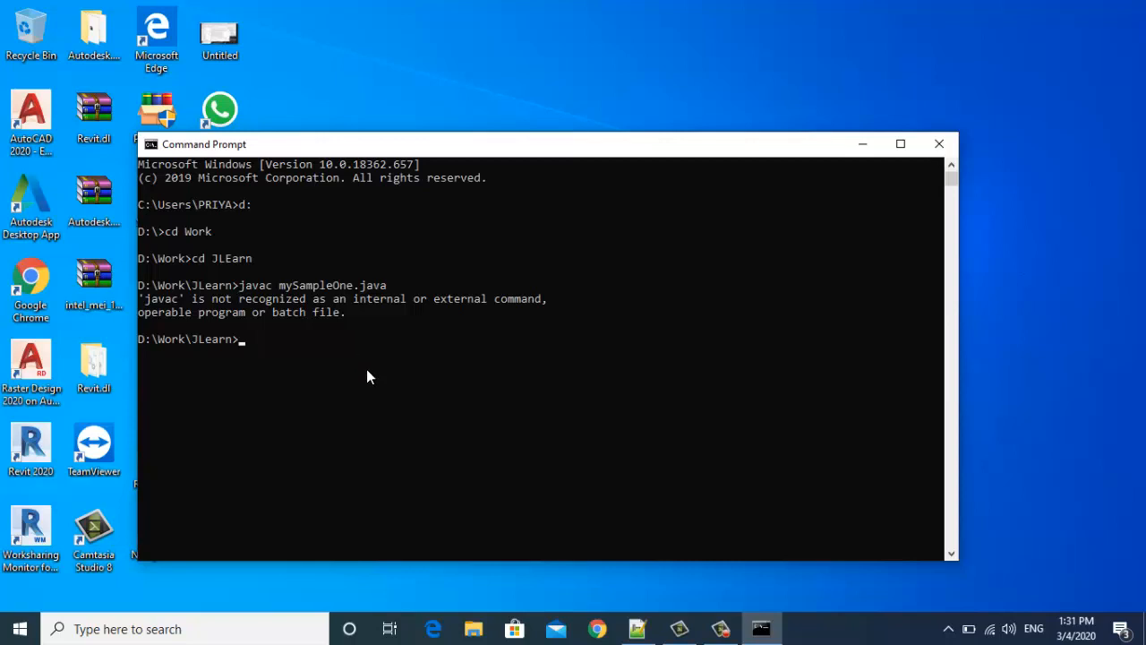
mouse_move(645, 287)
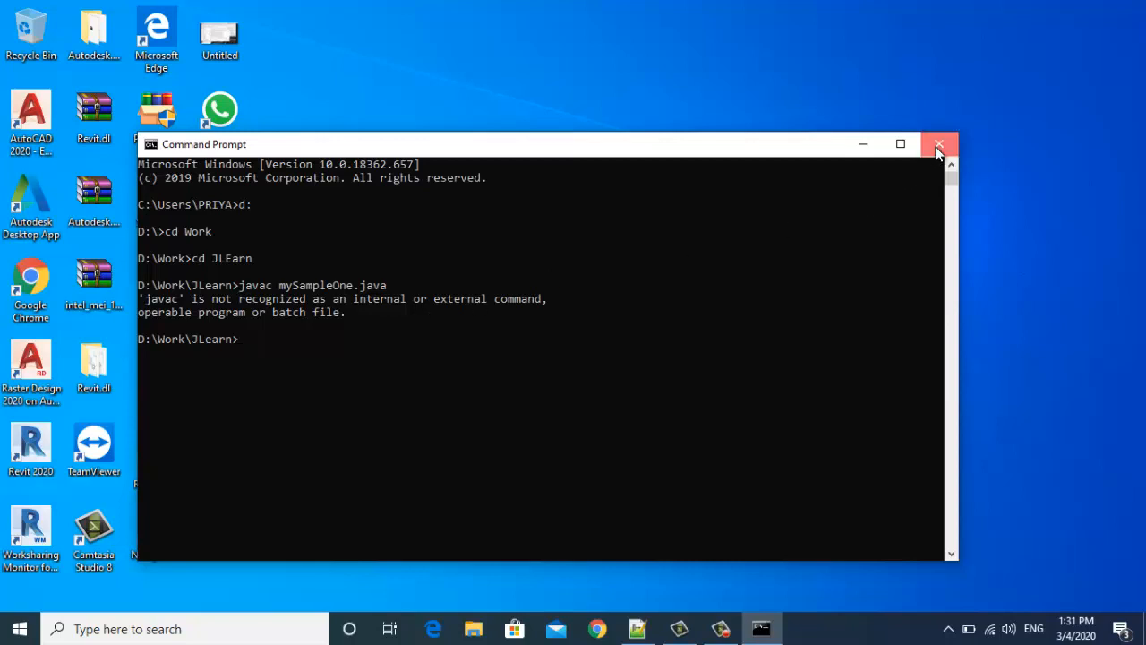
left_click(939, 143)
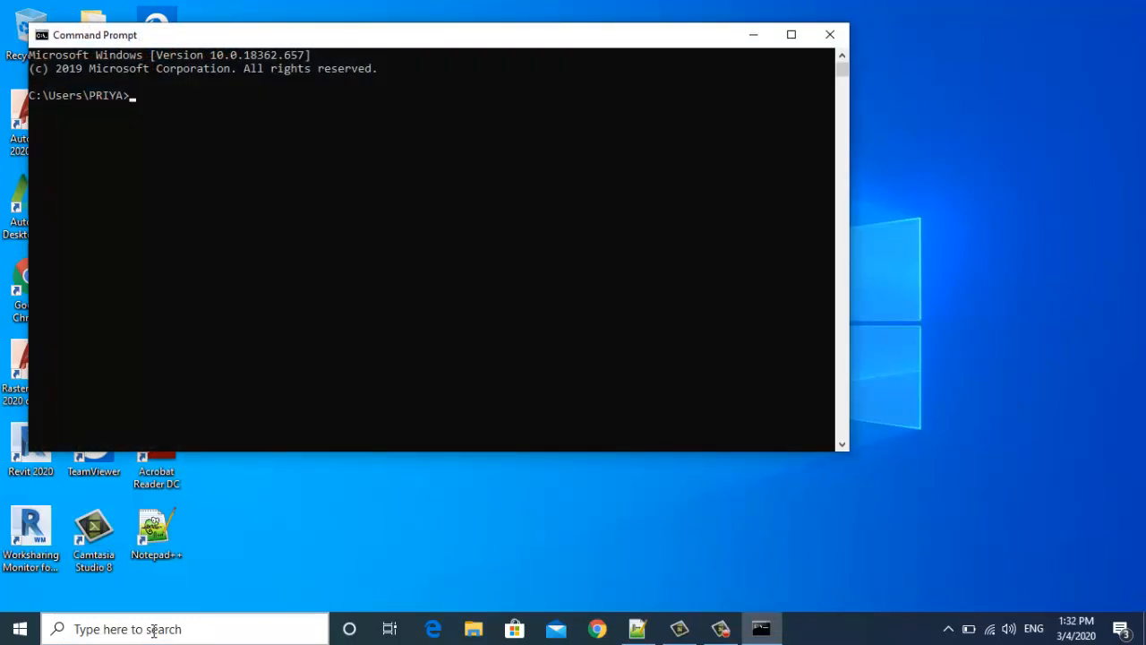
type("advan")
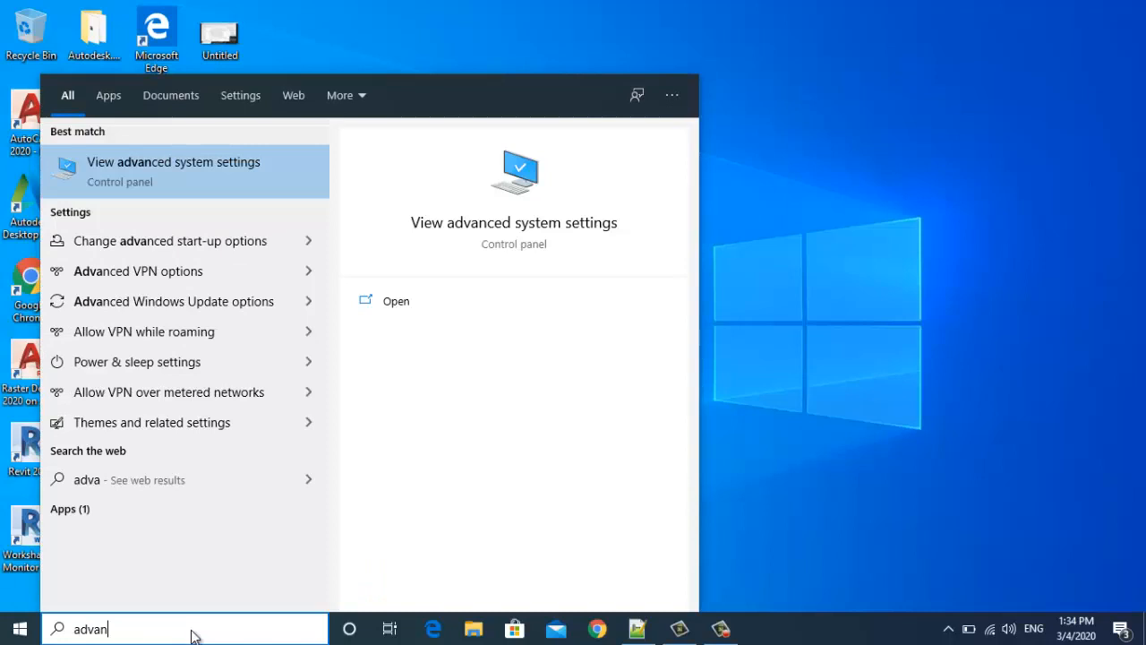
Bring up the system Path entries for editing, showing C:\Program Files\Java\jdk1.7.0\bin.
type("ced")
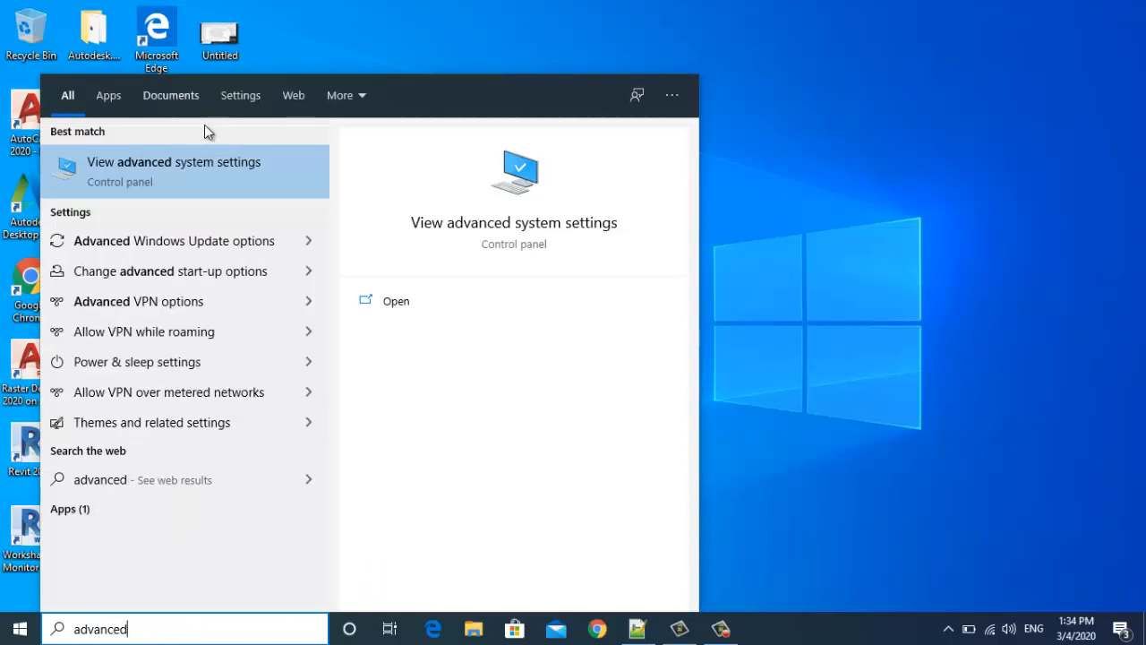
left_click(174, 170)
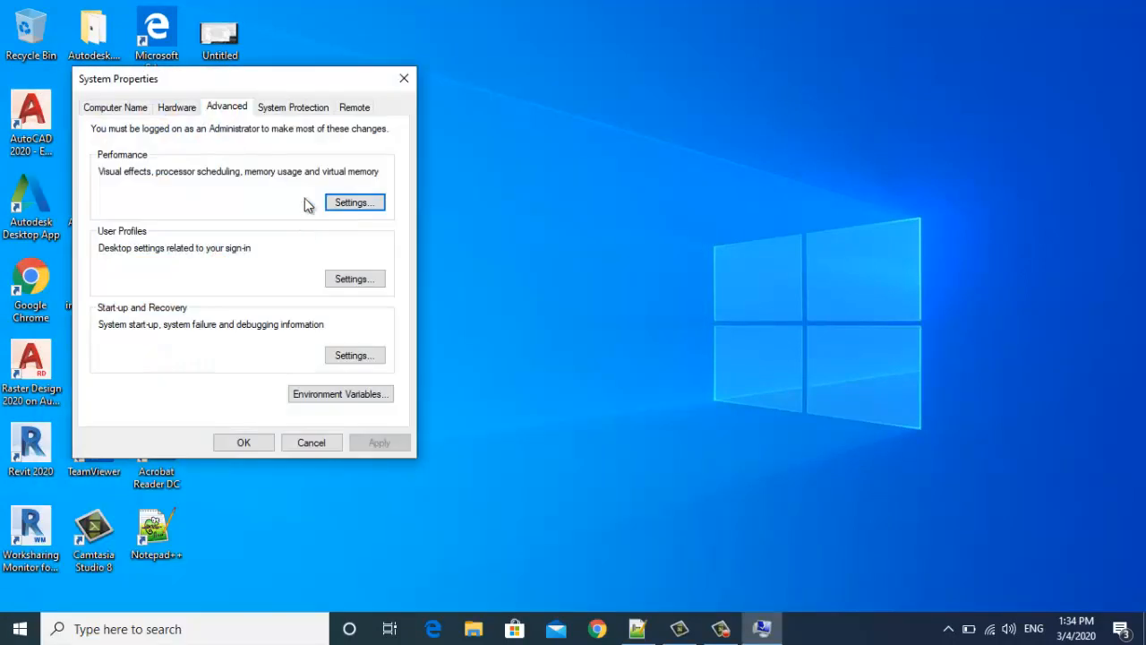
left_click(341, 394)
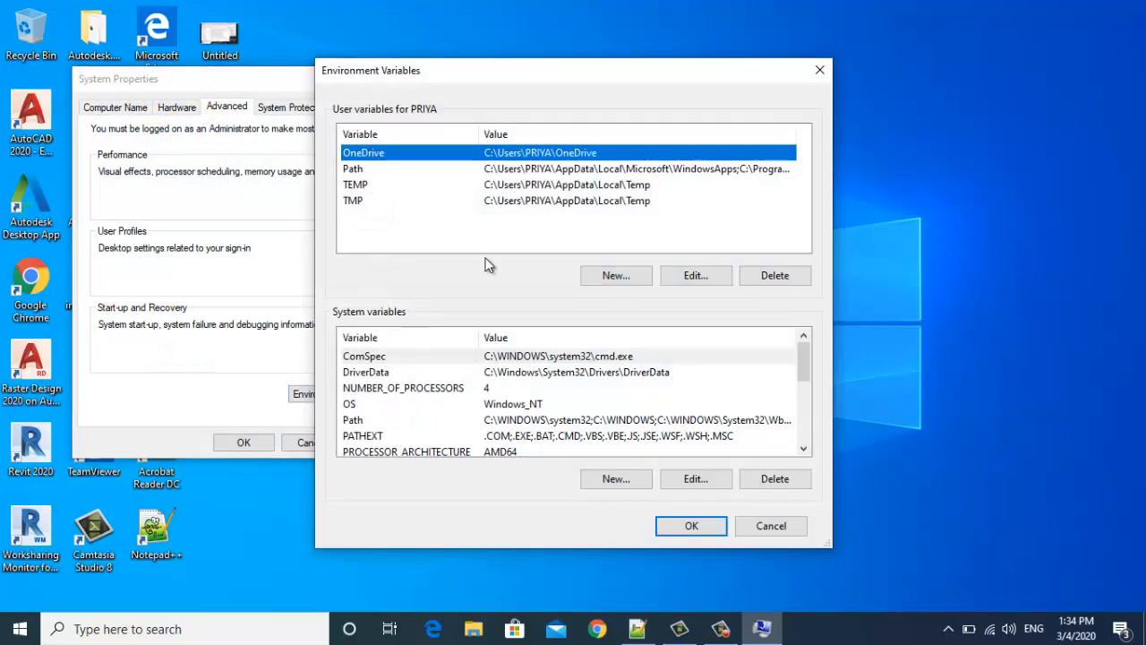
mouse_move(565, 420)
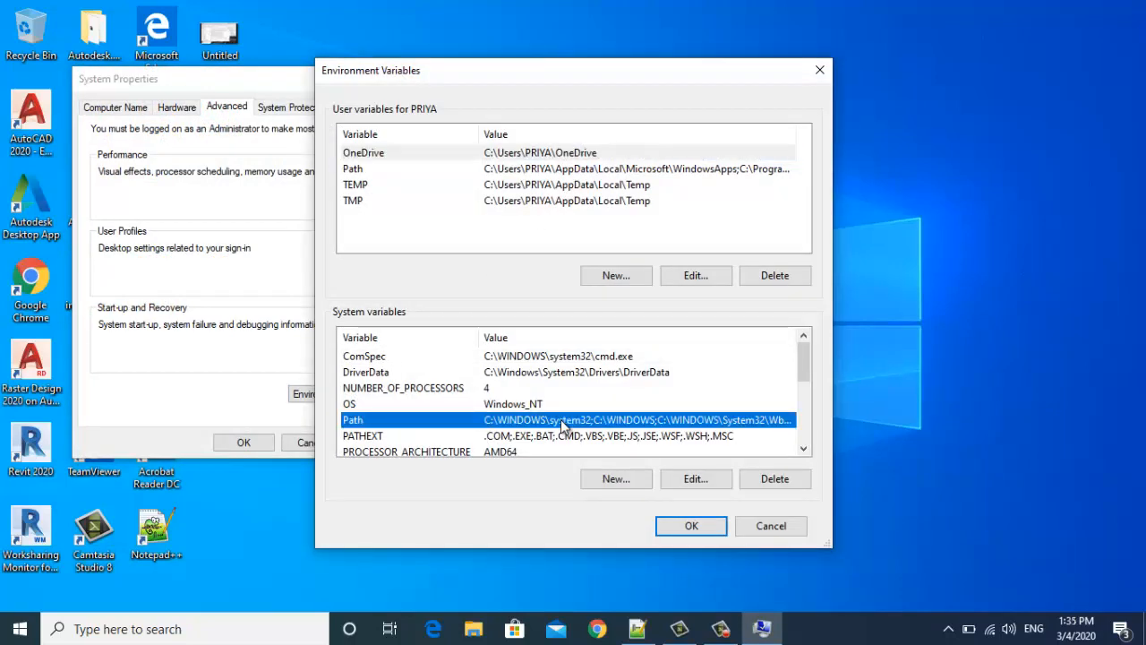
mouse_move(627, 427)
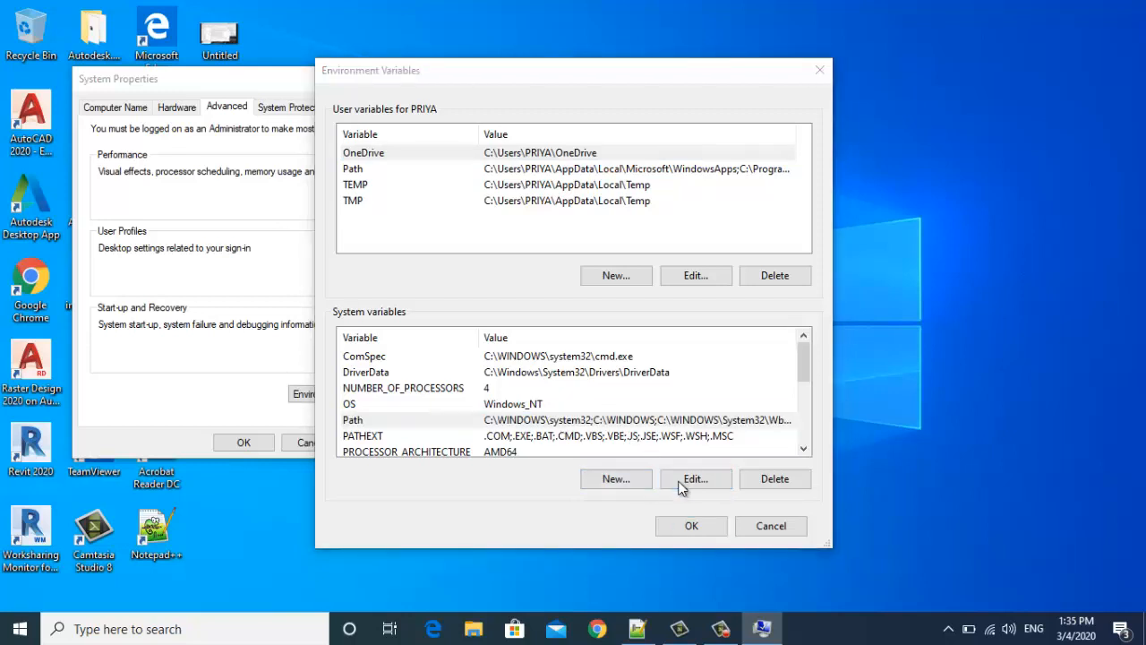
left_click(695, 478)
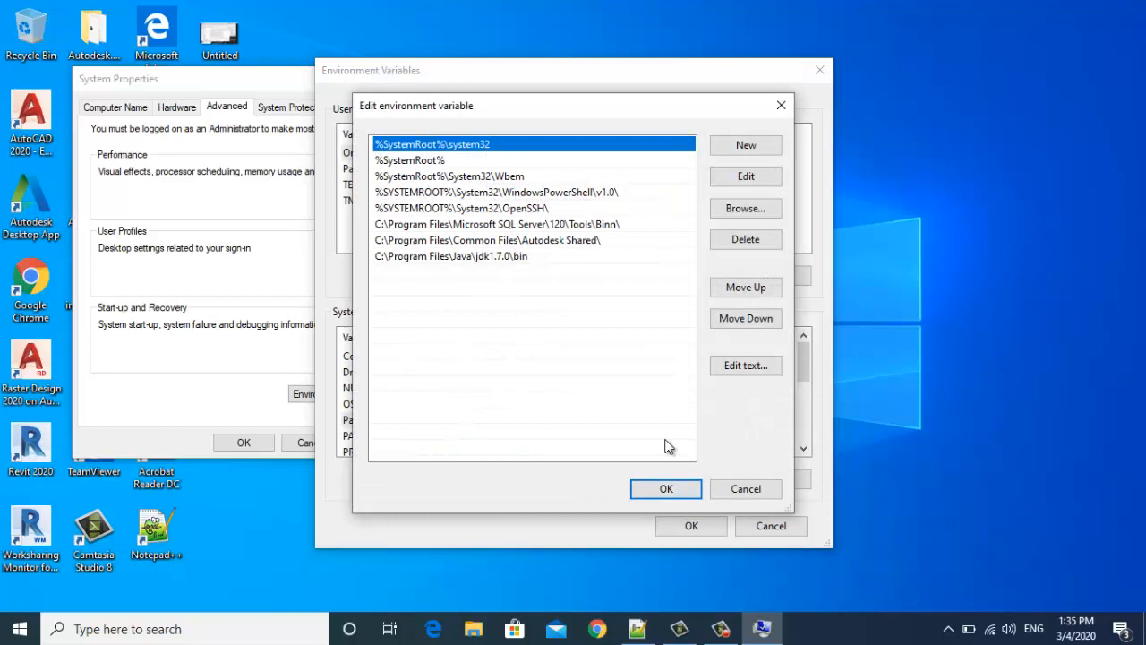
mouse_move(536, 267)
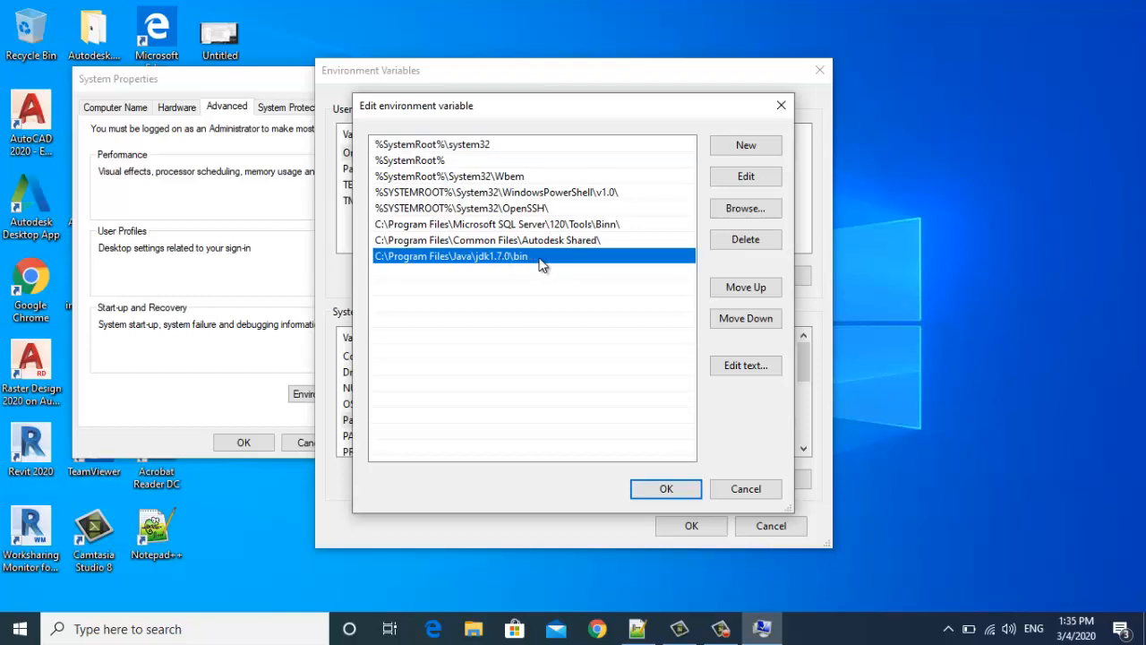
Change the jdk1.7.0 bin entry to C:\Program Files\Java\jdk-13.0.2\bin and save the Path.
double_click(452, 257)
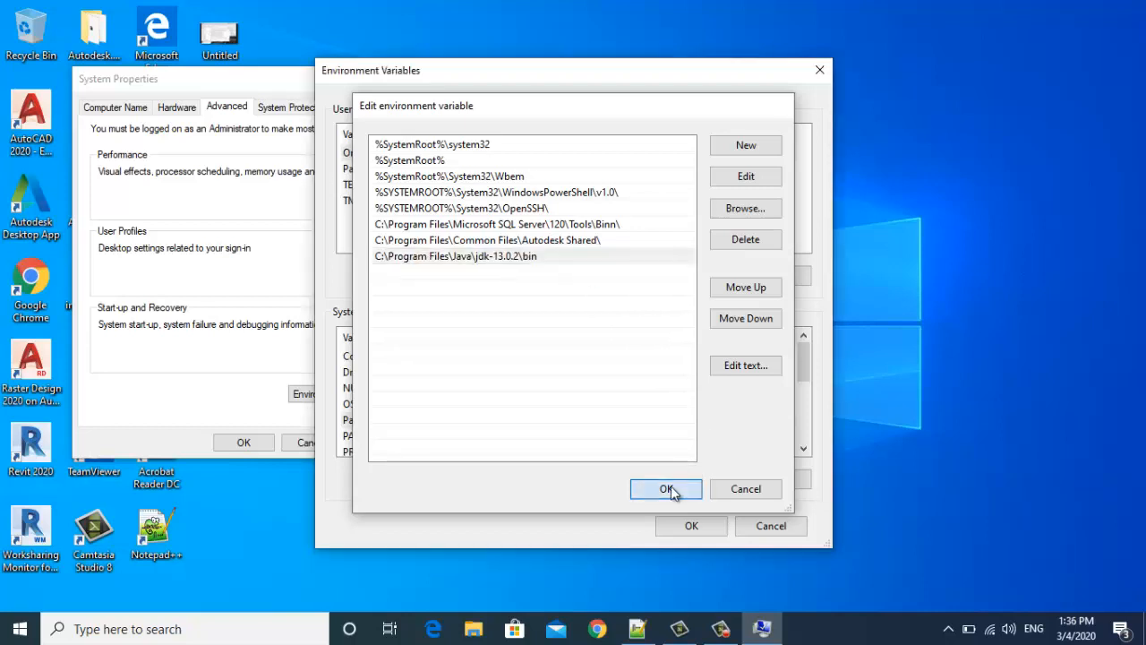
left_click(667, 489)
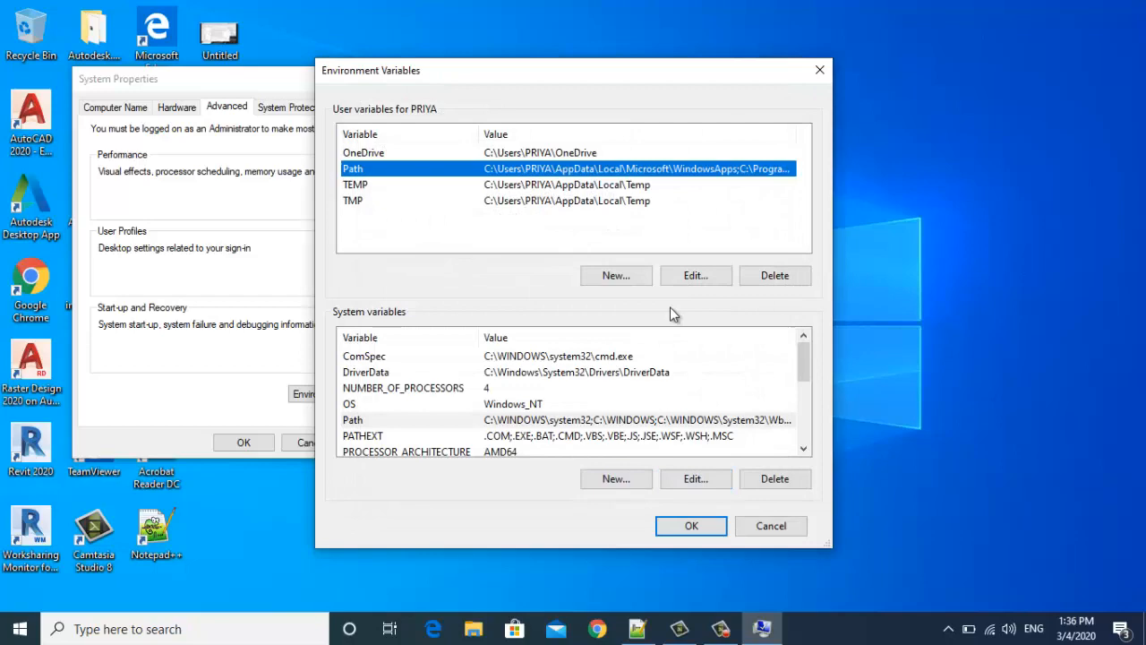
left_click(696, 276)
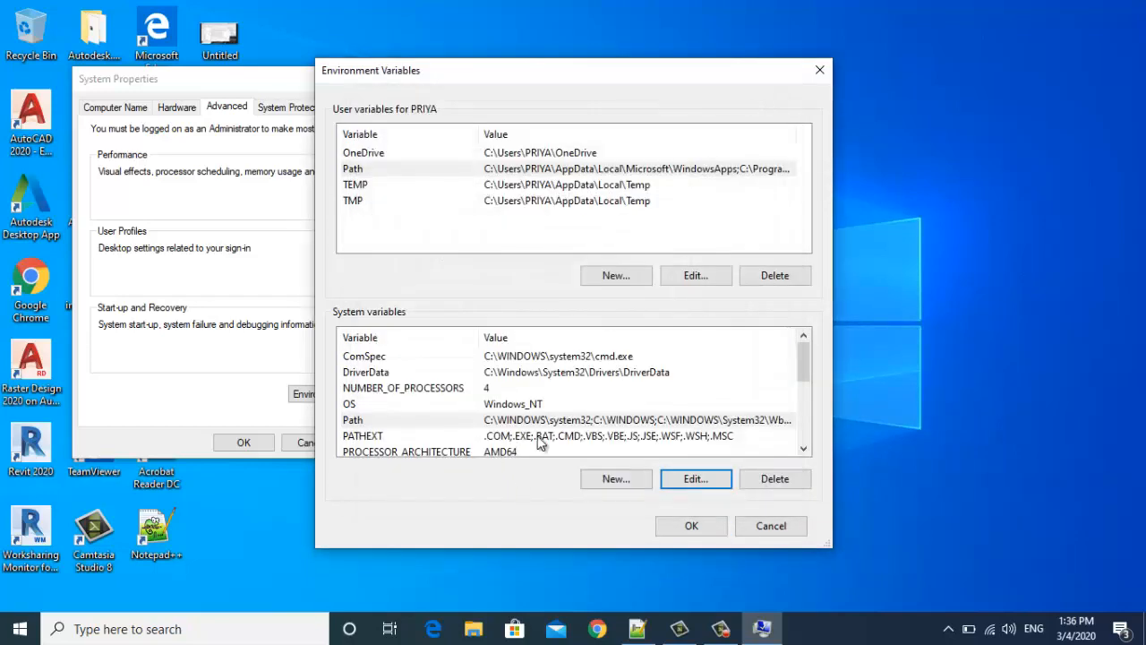
Re-check the Path entry shows jdk-13.0.2\bin, then confirm all System Properties dialogs back to the desktop.
left_click(695, 478)
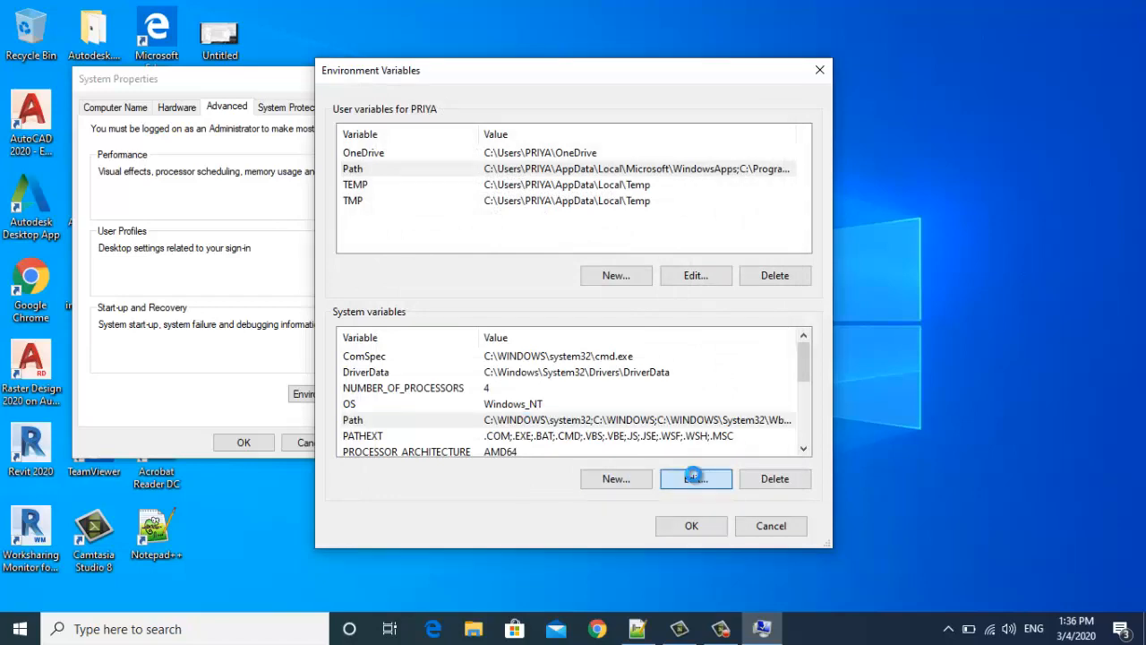
left_click(695, 479)
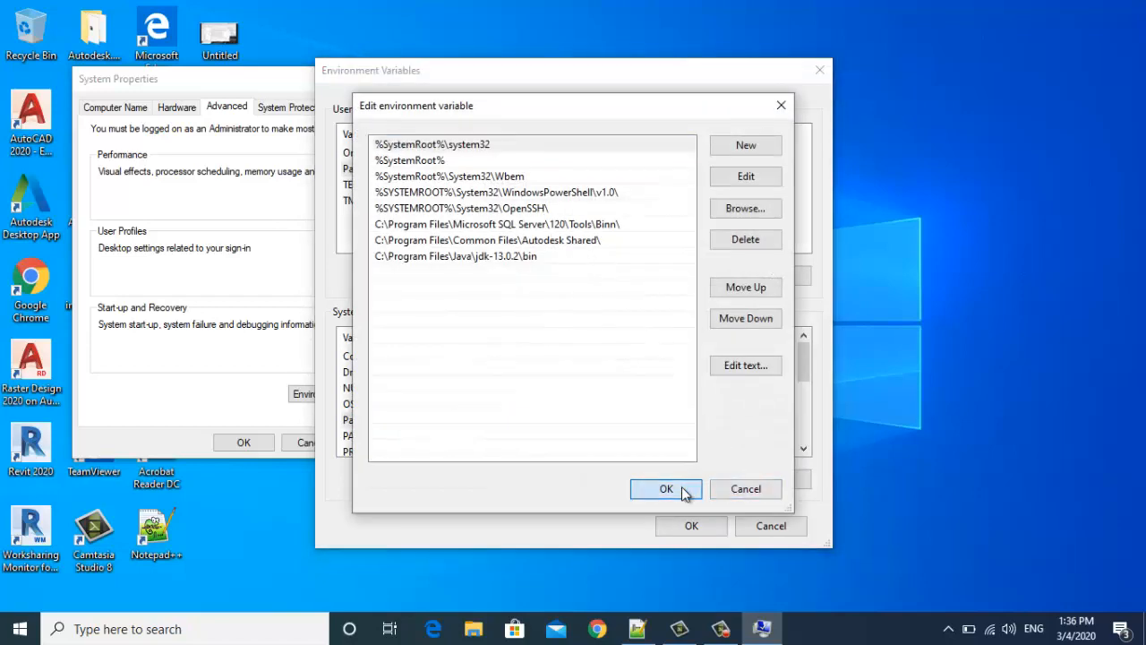
left_click(667, 488)
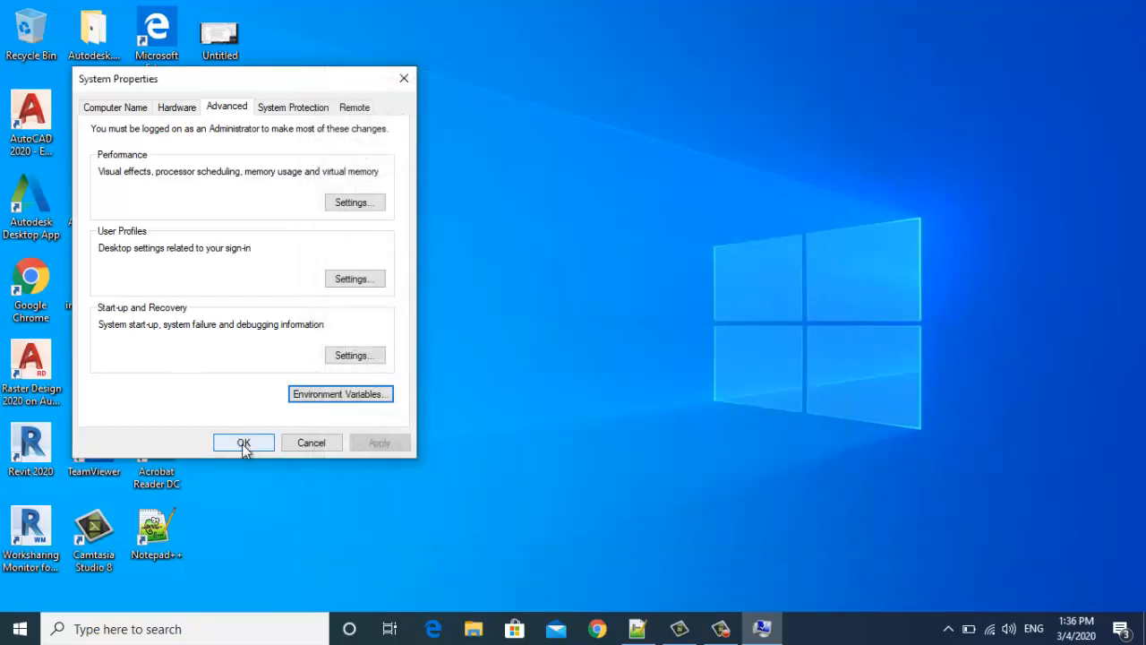
left_click(244, 442)
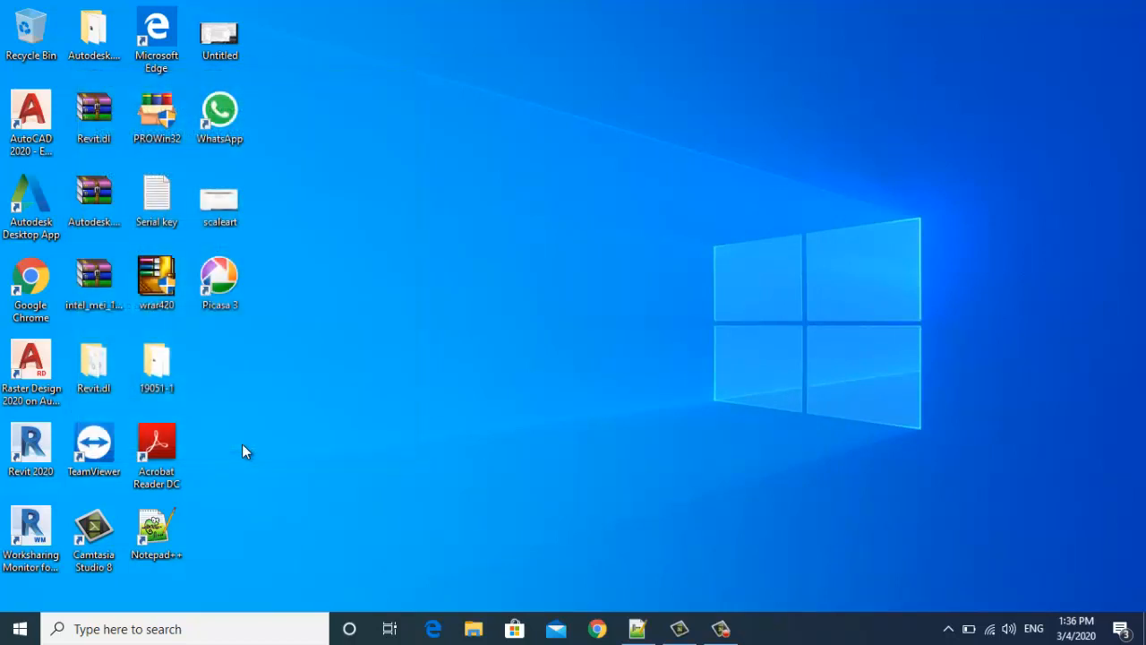